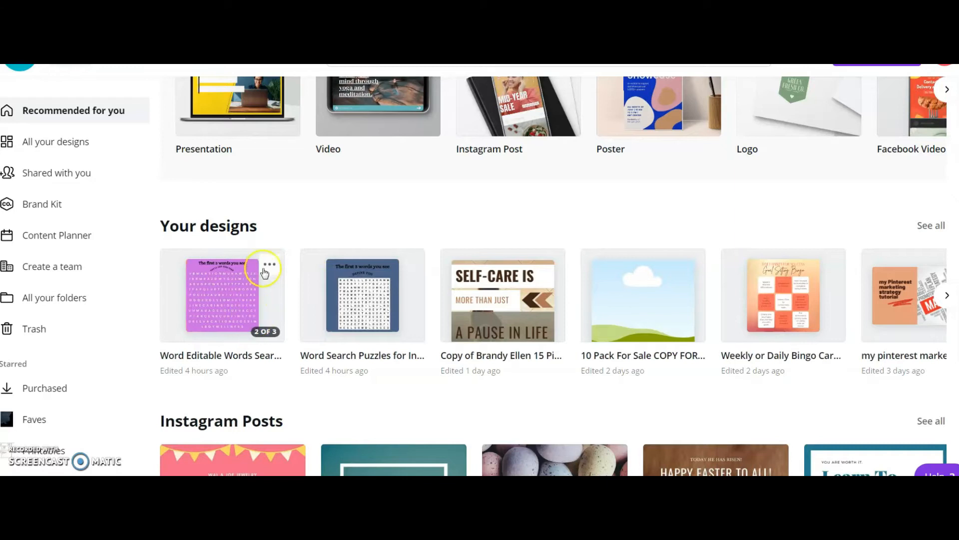
Make a copy of the word search design from its options menu and open it.
click(265, 263)
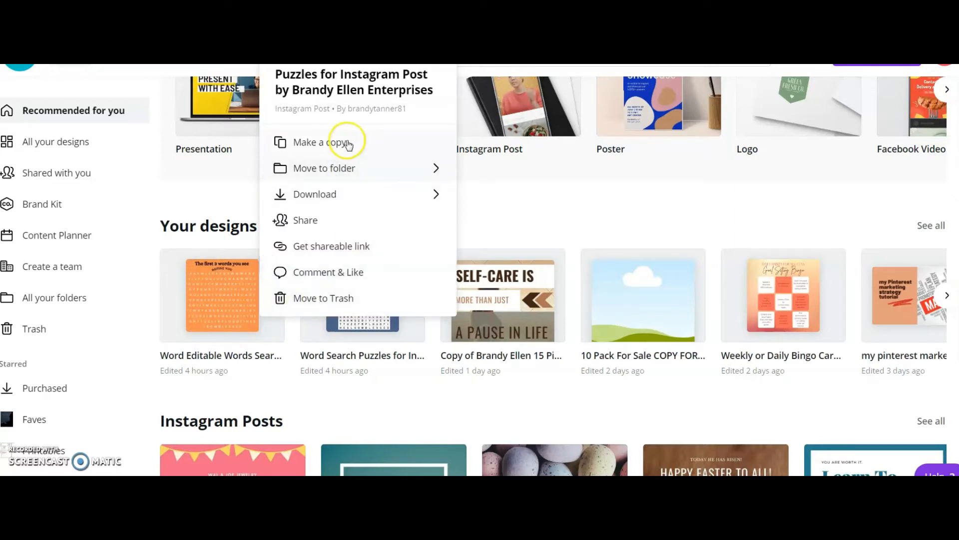
click(316, 142)
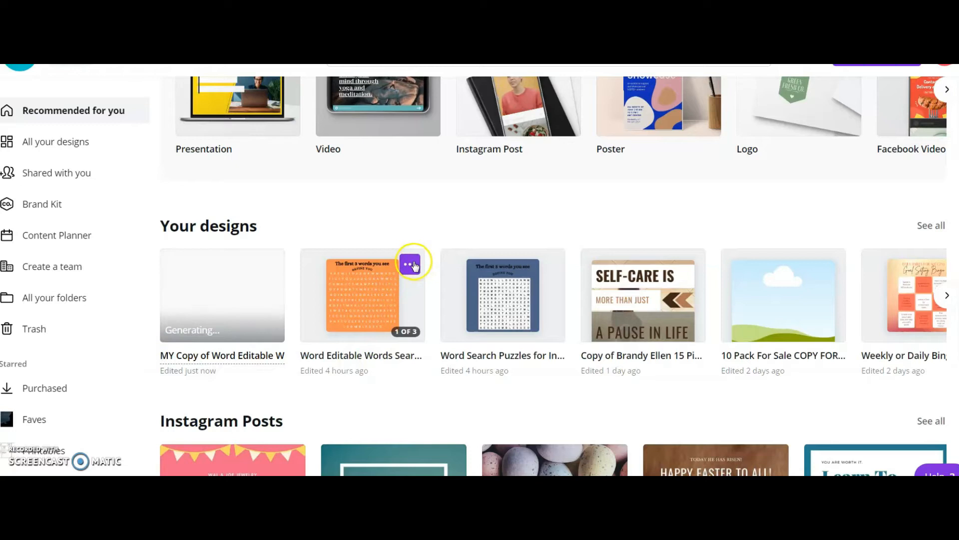
click(412, 263)
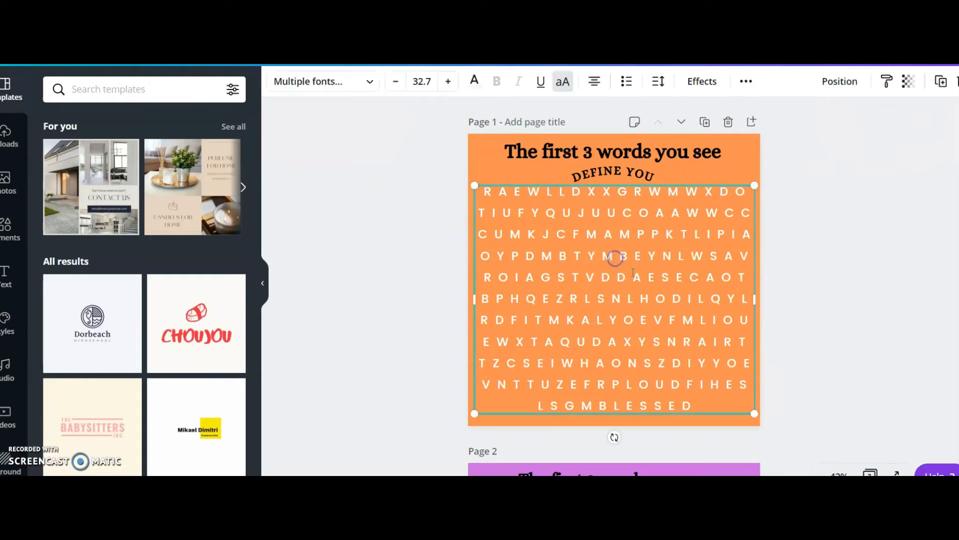
drag(527, 256, 686, 256)
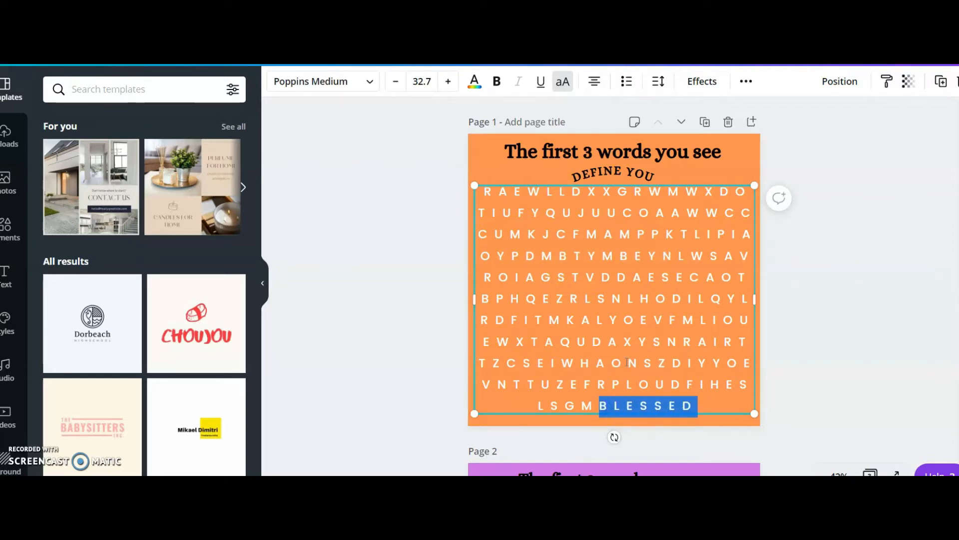
text(GRATE)
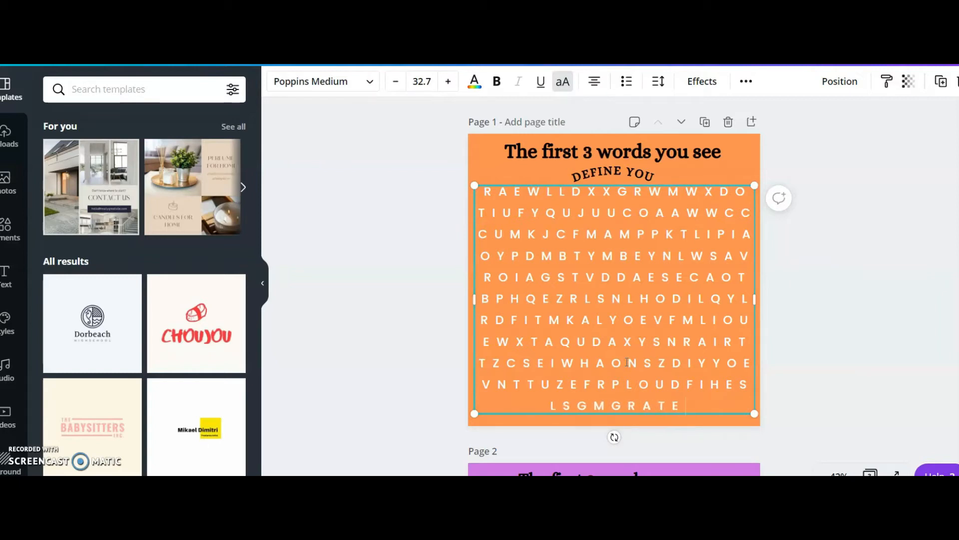
text(FUL)
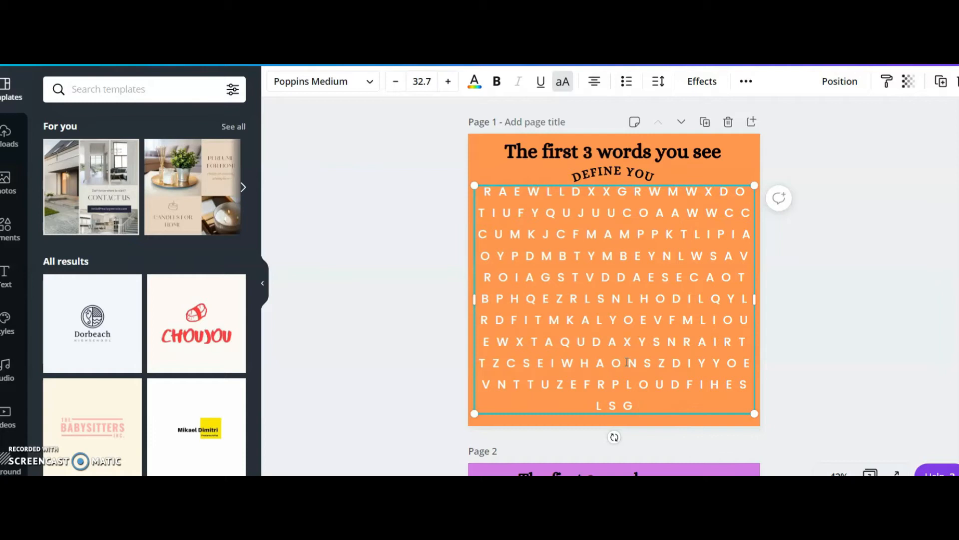
text(MBLESSED)
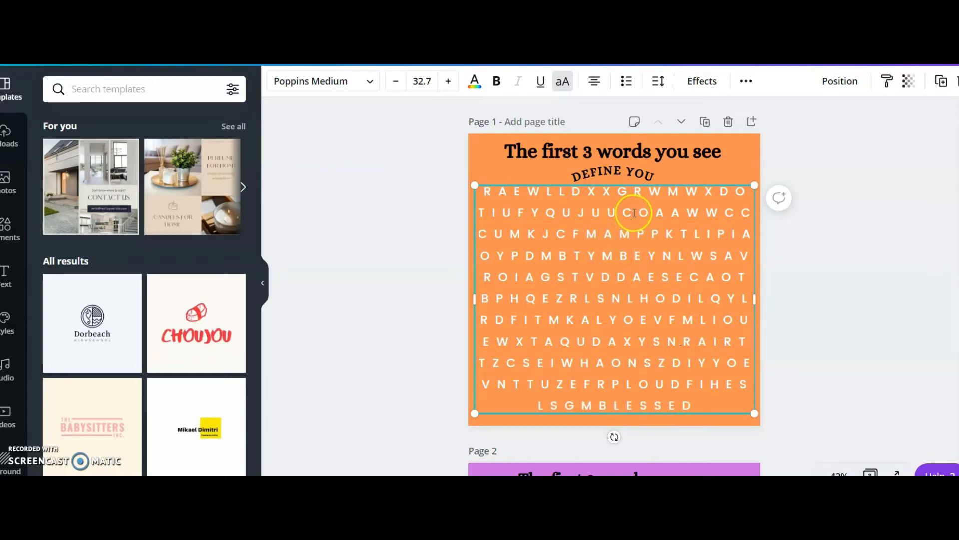
mouse_move(593, 271)
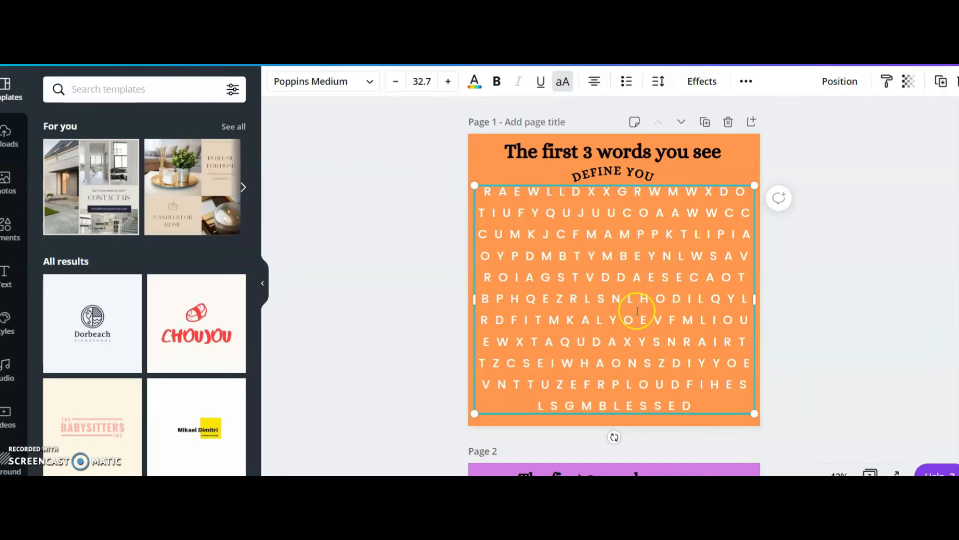
mouse_move(740, 221)
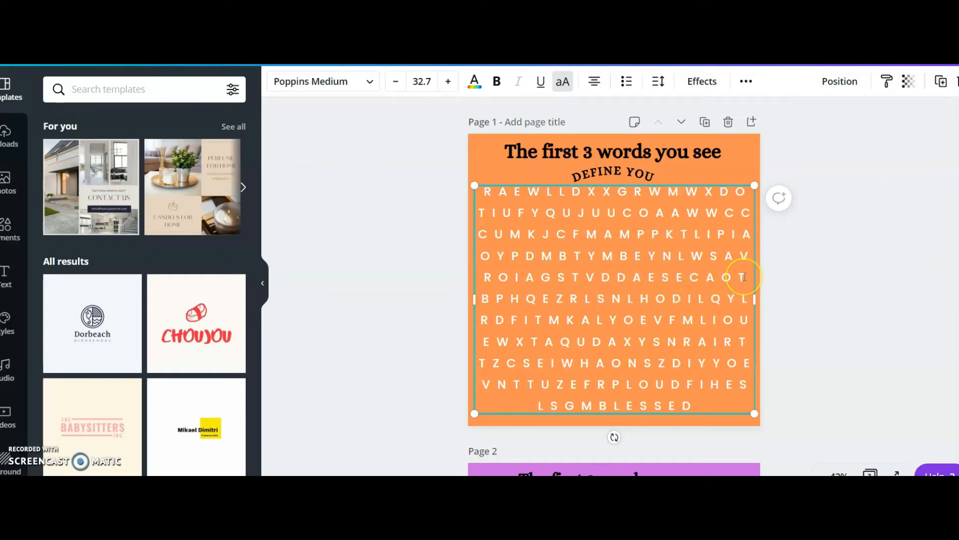
mouse_move(596, 361)
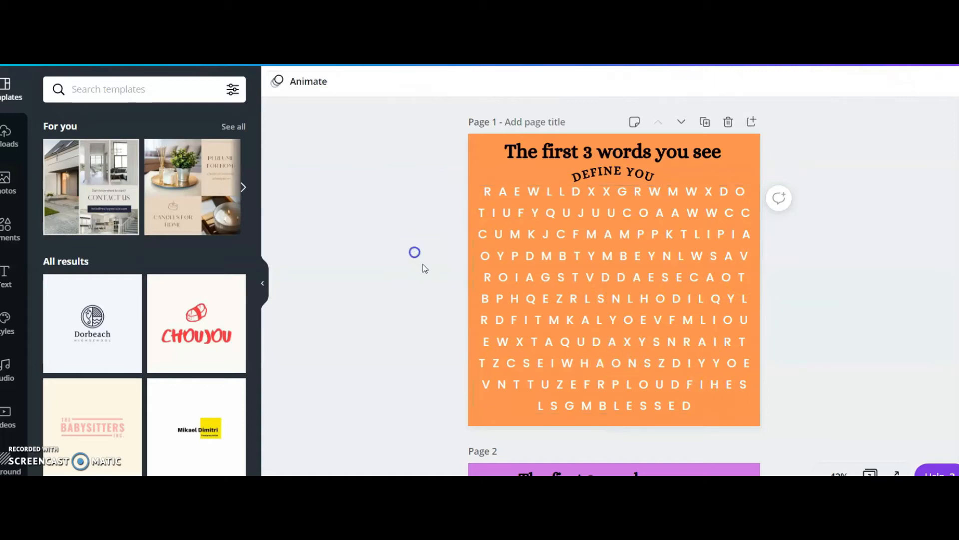
click(635, 260)
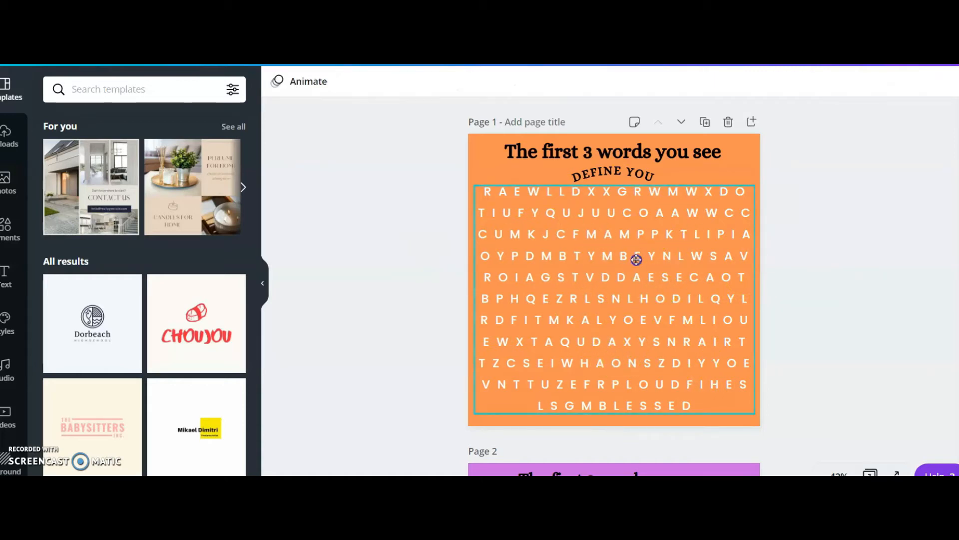
click(636, 256)
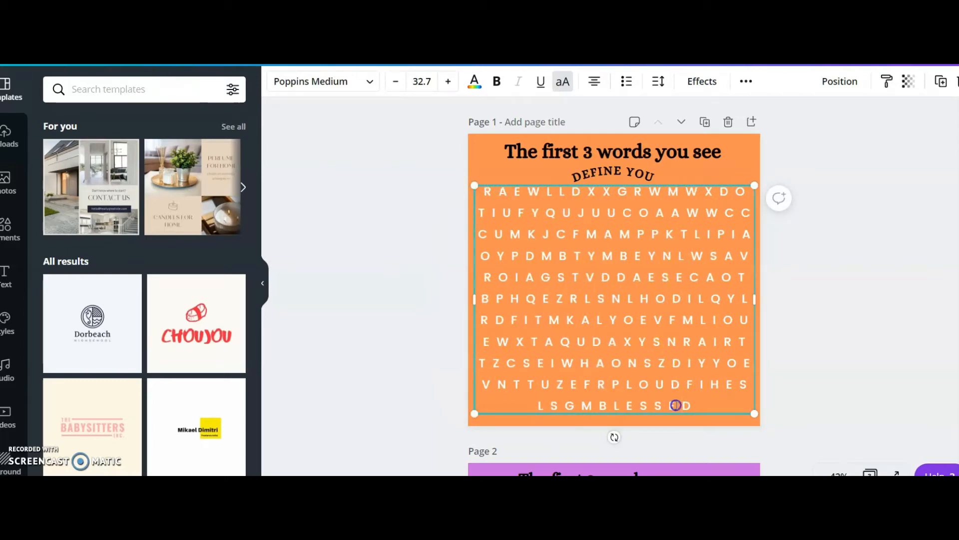
drag(599, 405, 686, 405)
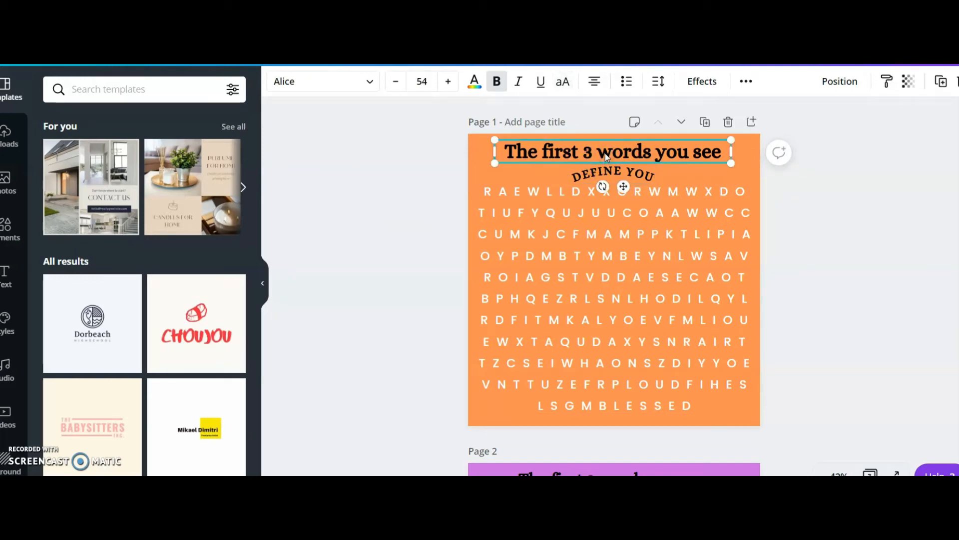
mouse_move(415, 176)
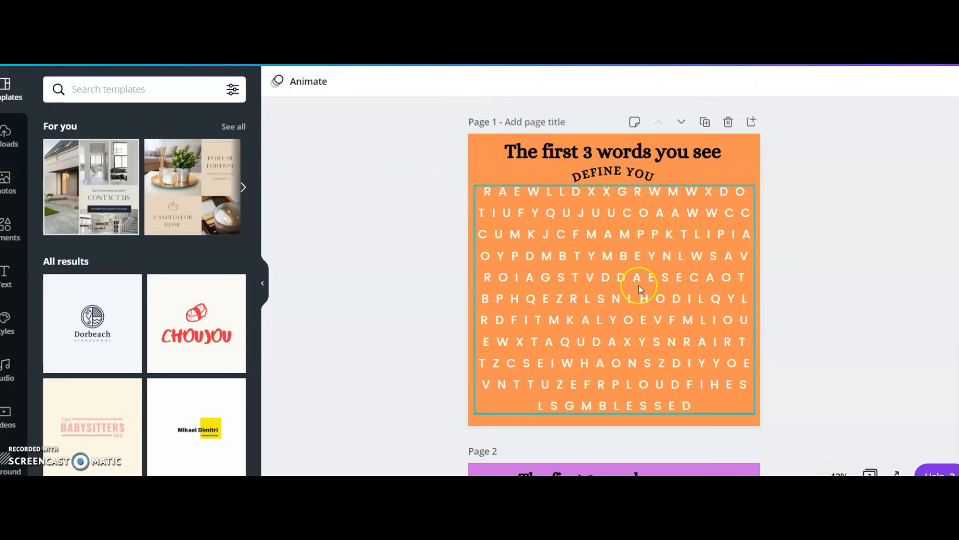
mouse_move(587, 238)
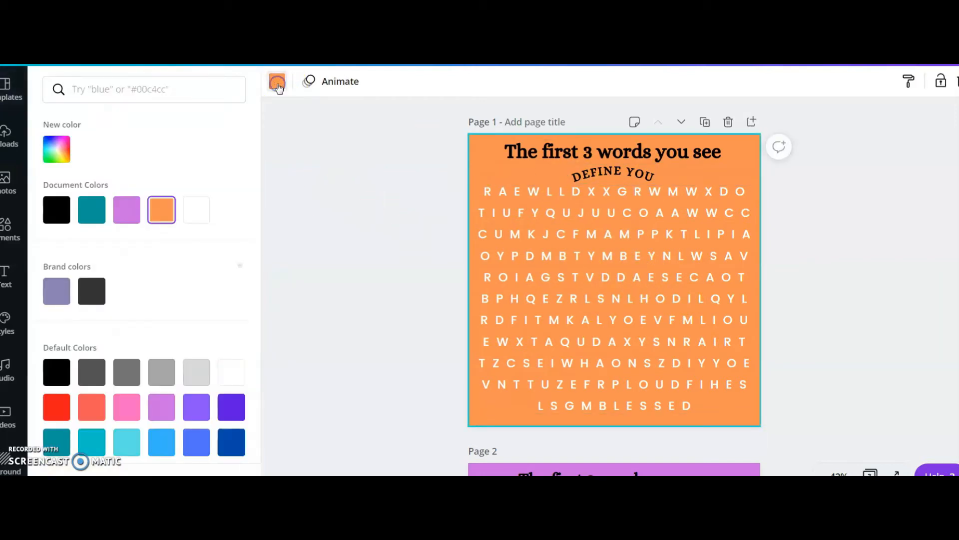
scroll(down, 3)
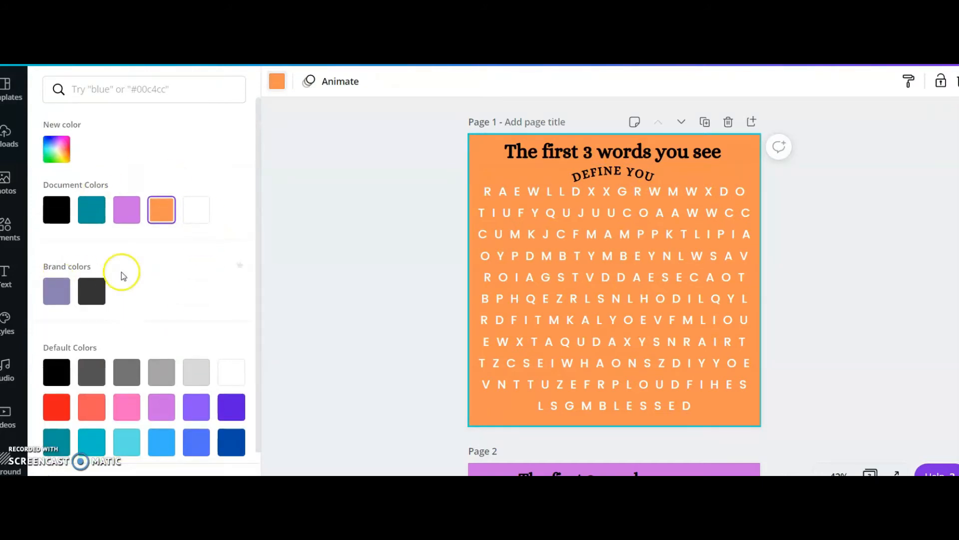
mouse_move(180, 111)
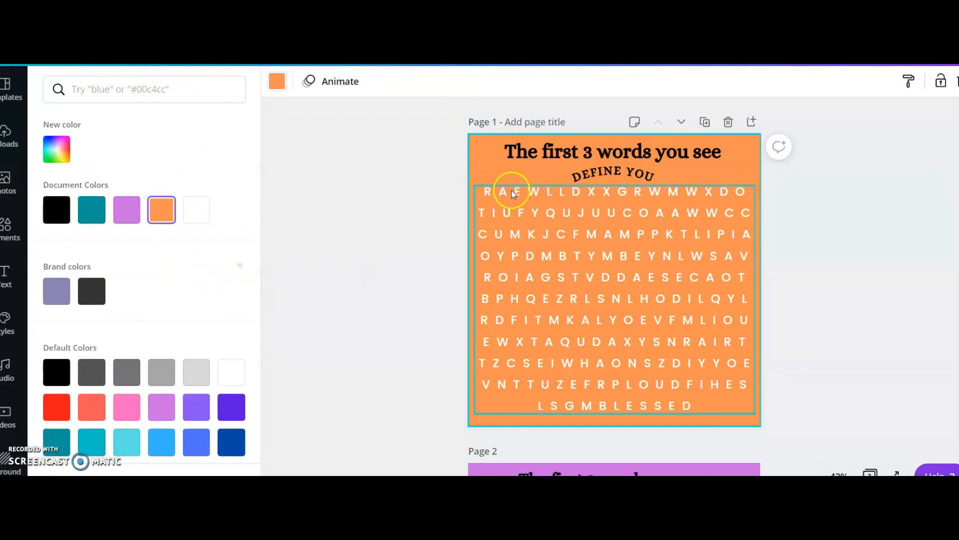
click(611, 151)
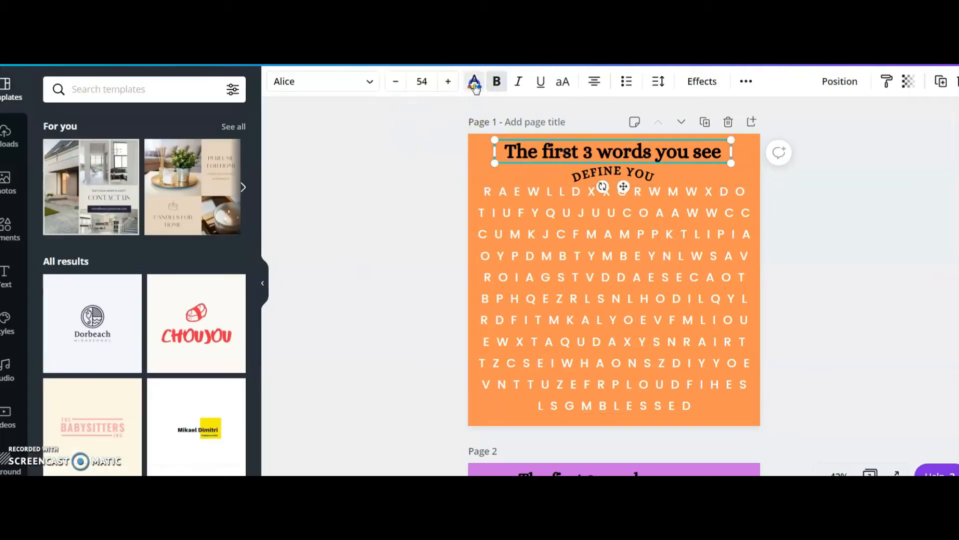
click(318, 81)
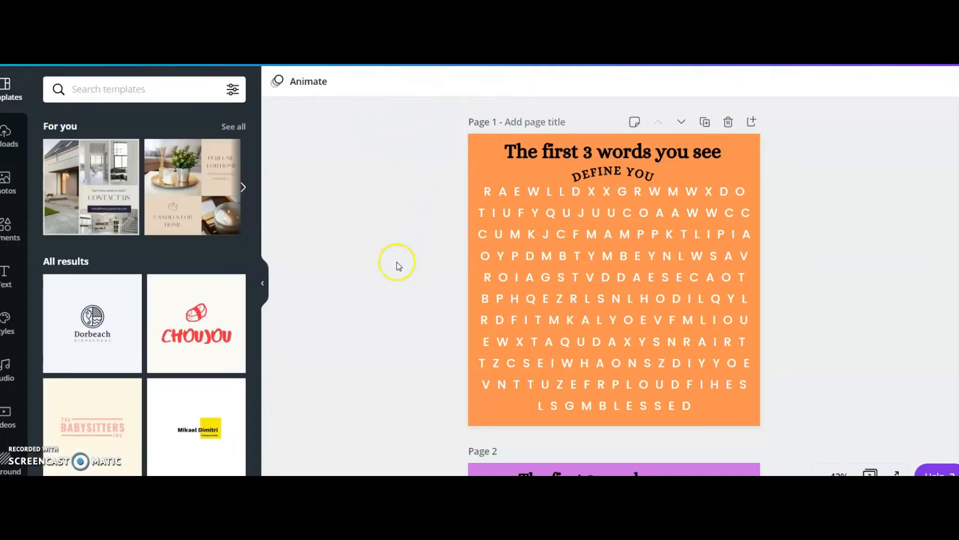
mouse_move(856, 242)
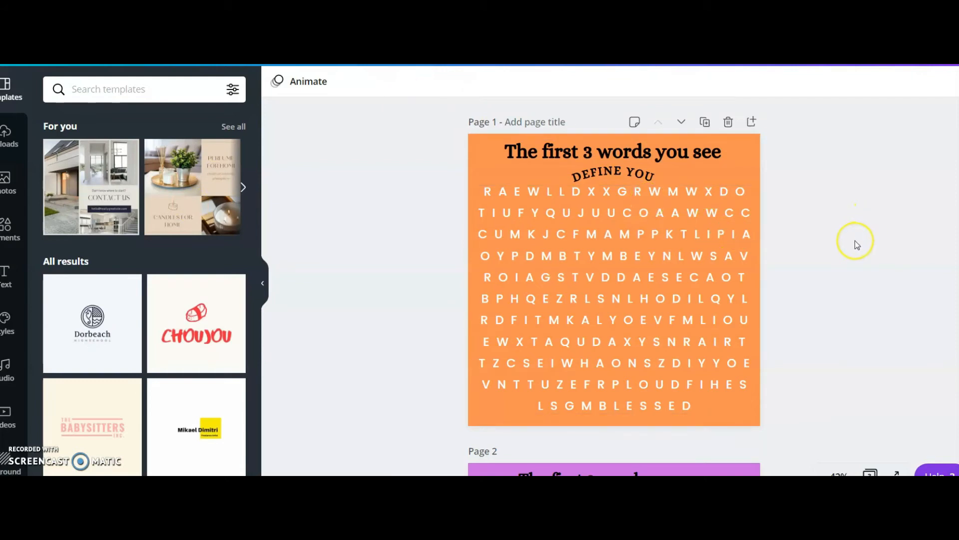
mouse_move(738, 256)
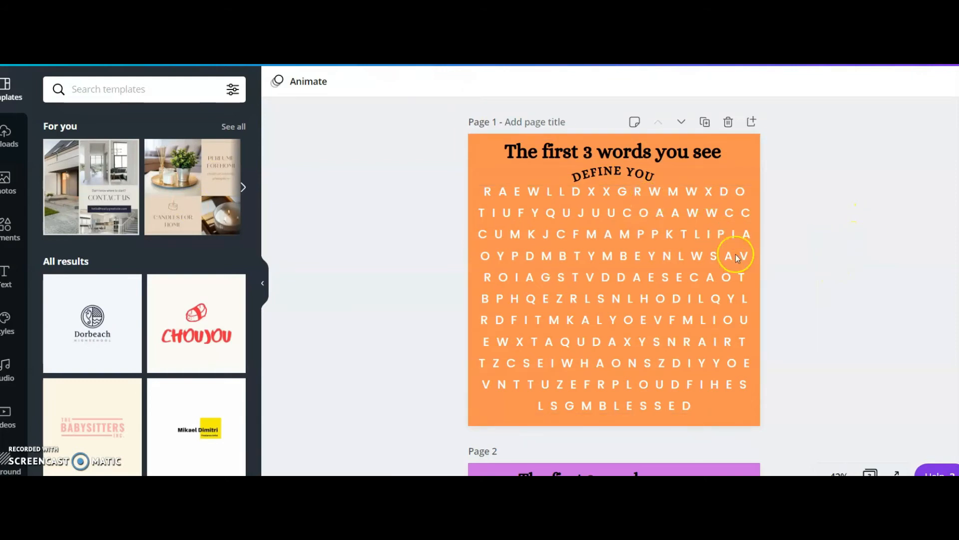
Scroll through Page 2 and Page 3 of the word search design.
scroll(down, 3)
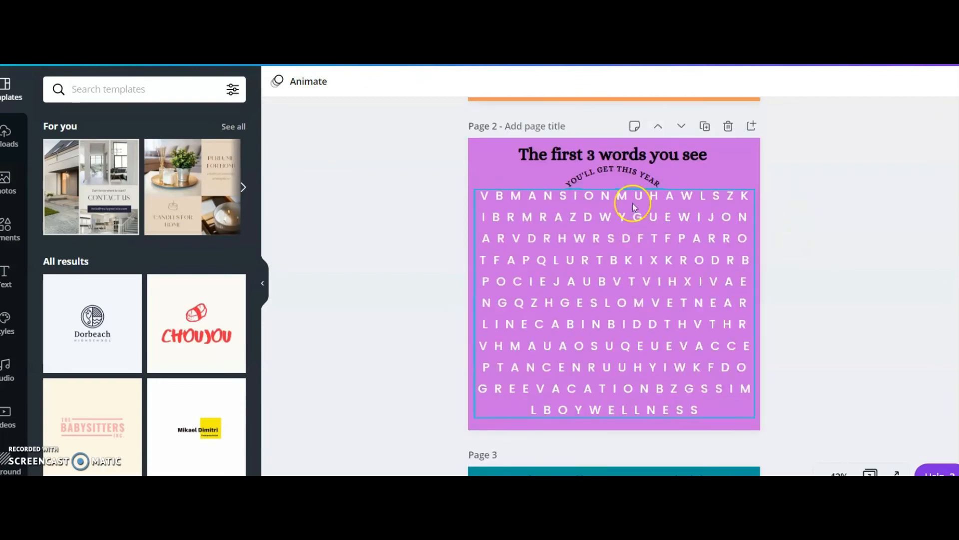
scroll(down, 3)
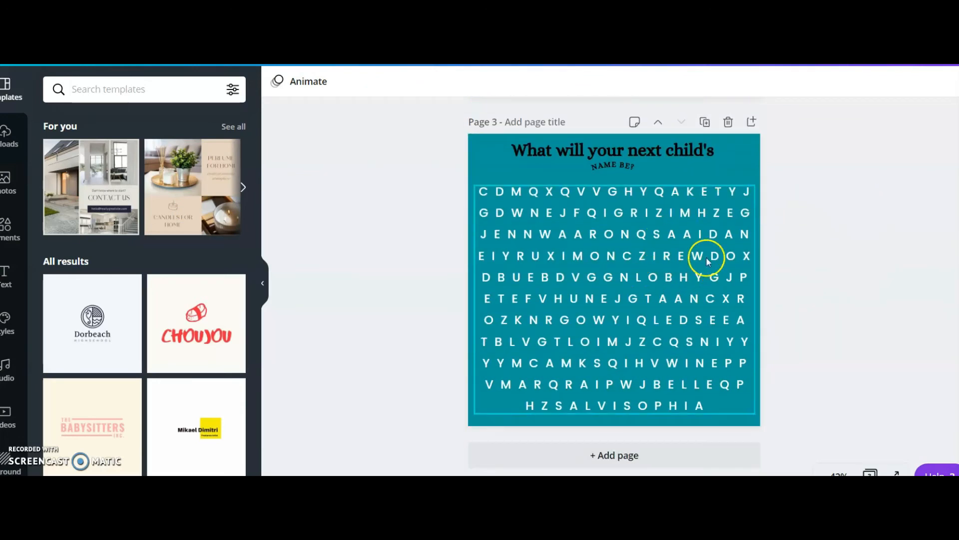
scroll(up, 3)
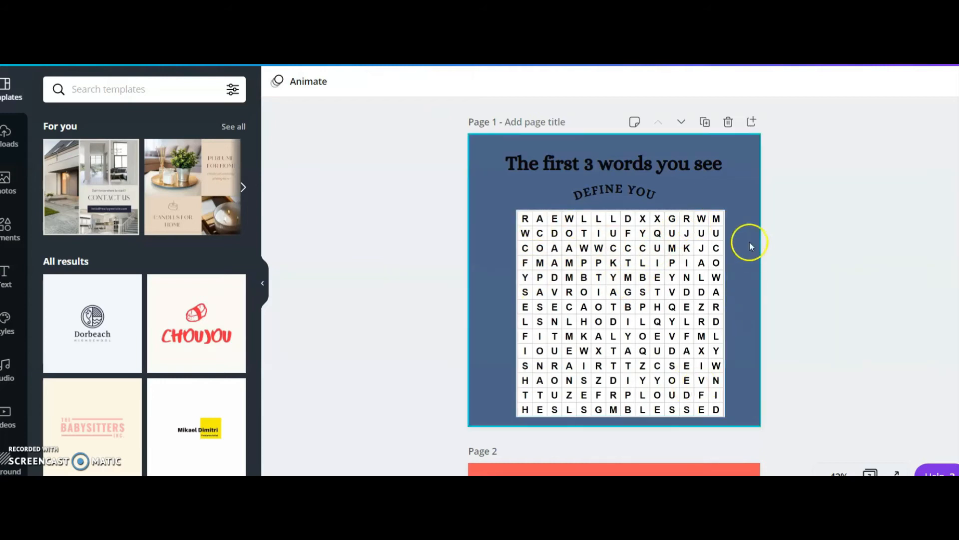
Select the letter grid, then switch to the orange word search template.
click(617, 282)
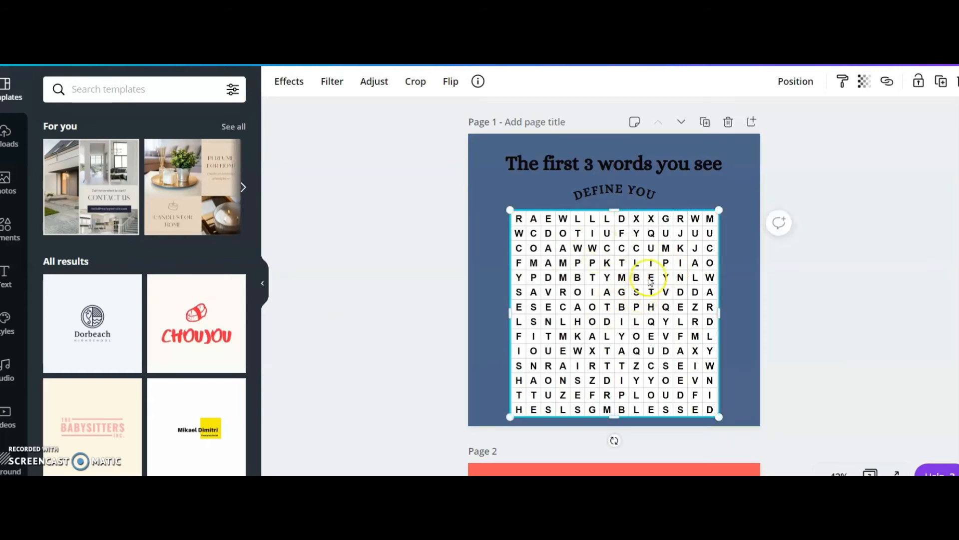
click(613, 192)
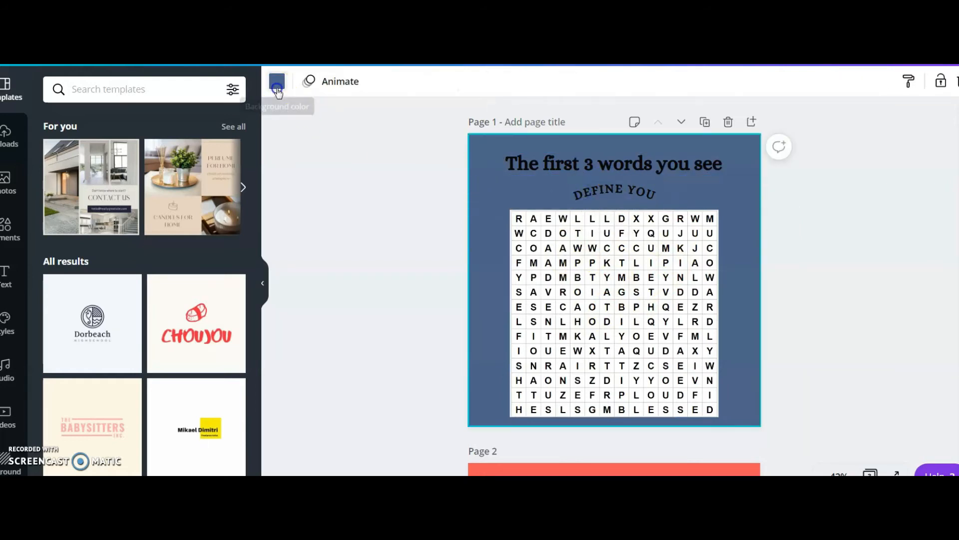
click(195, 209)
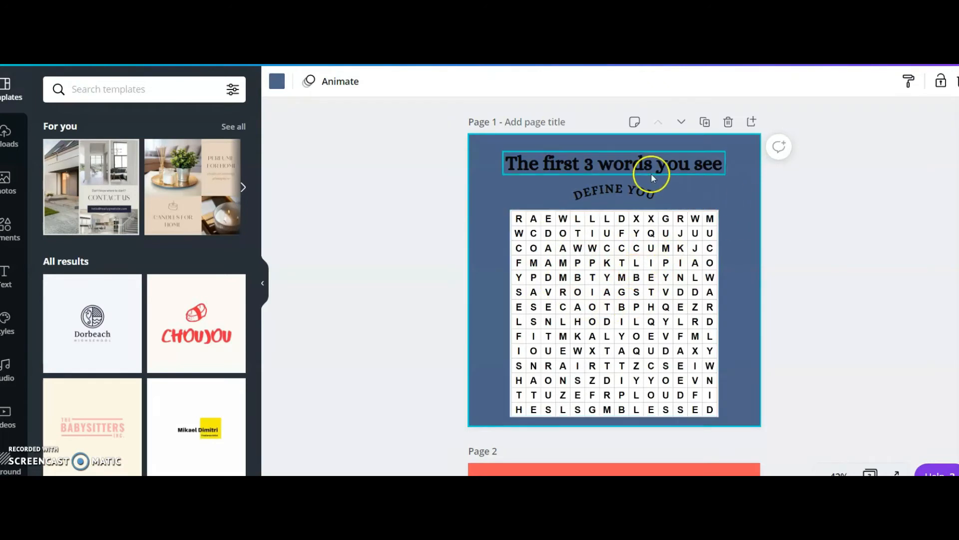
scroll(down, 3)
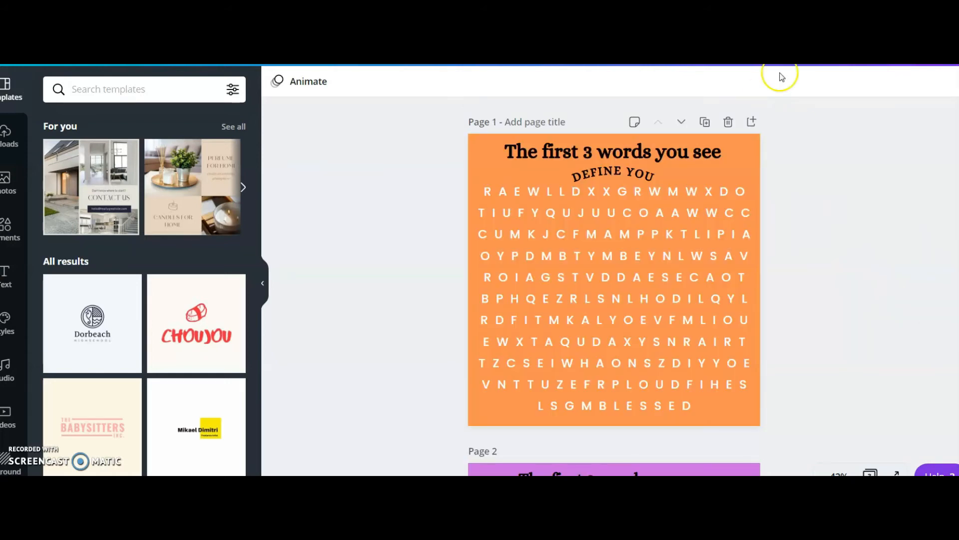
click(537, 214)
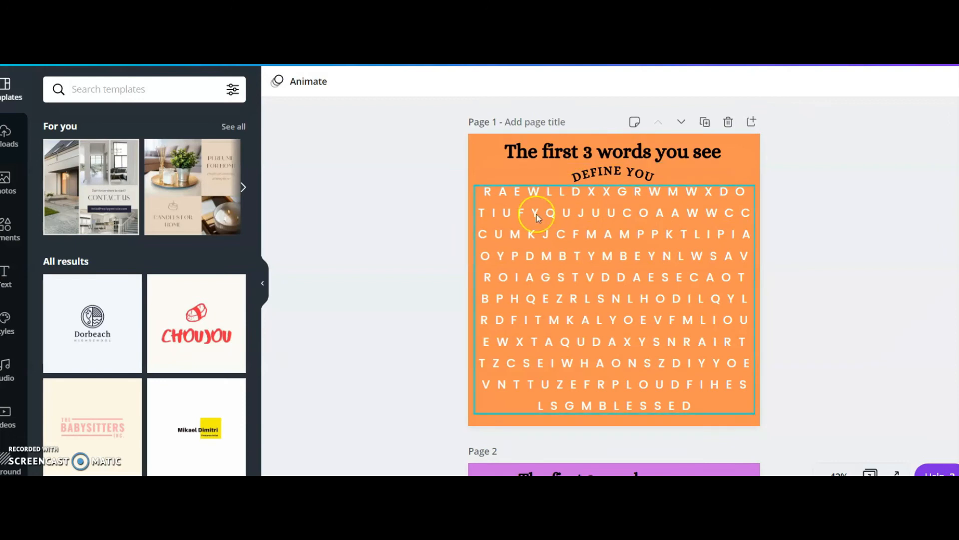
mouse_move(761, 156)
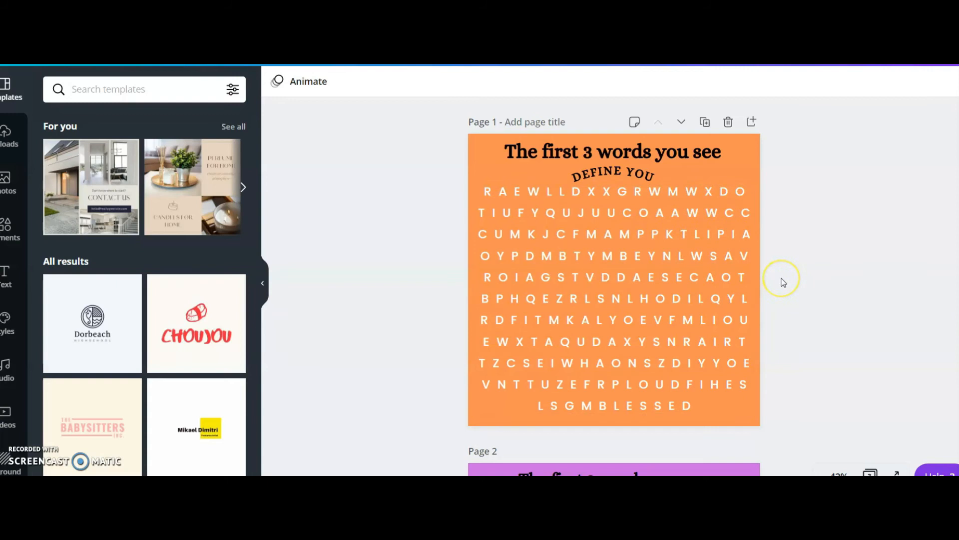
mouse_move(817, 308)
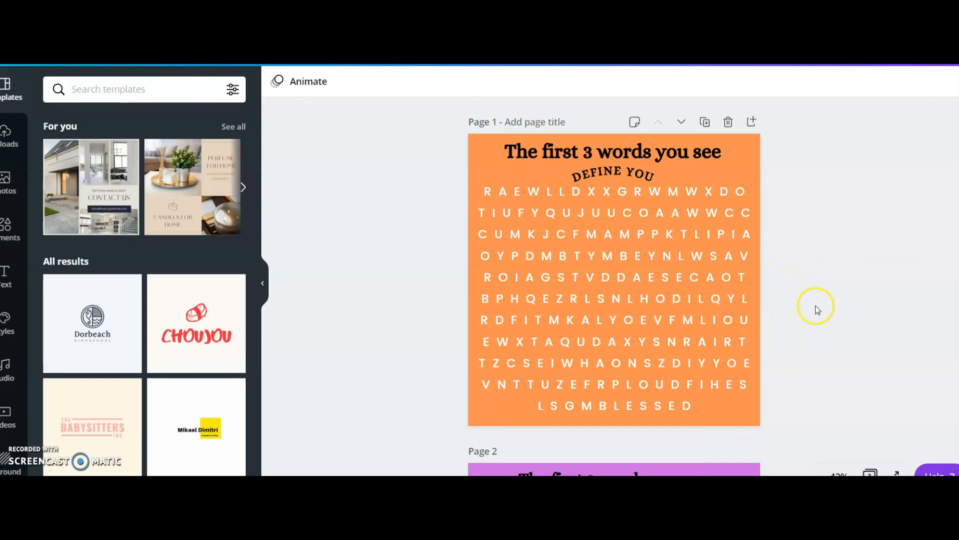
click(611, 151)
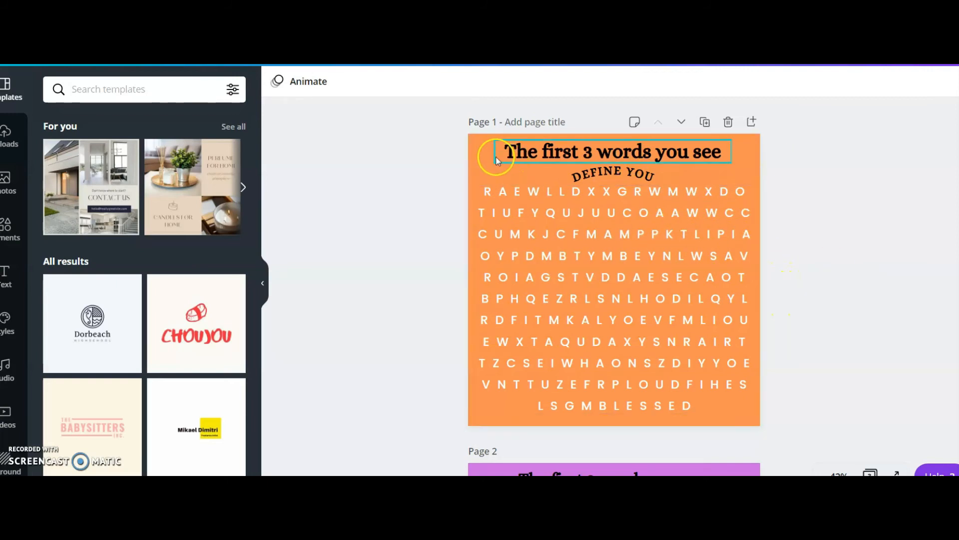
click(612, 276)
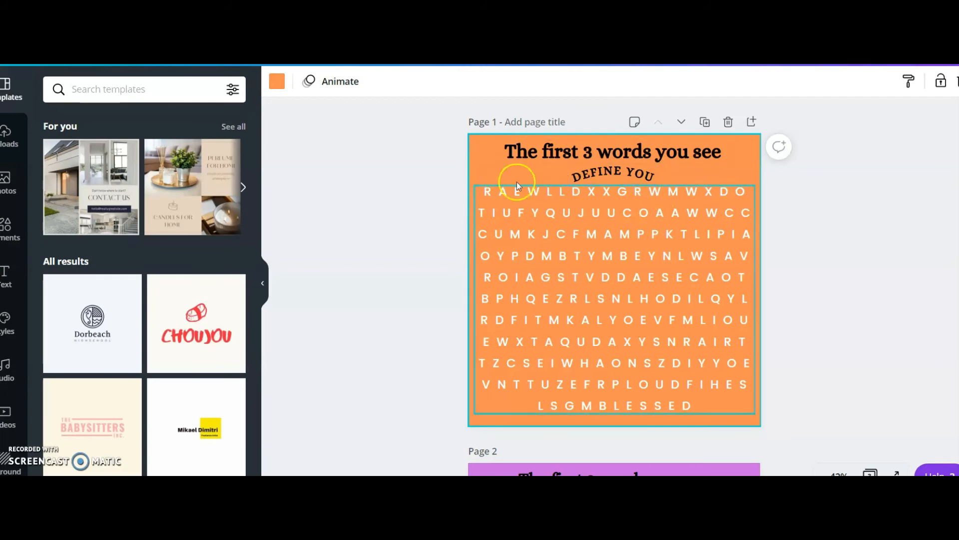
mouse_move(720, 239)
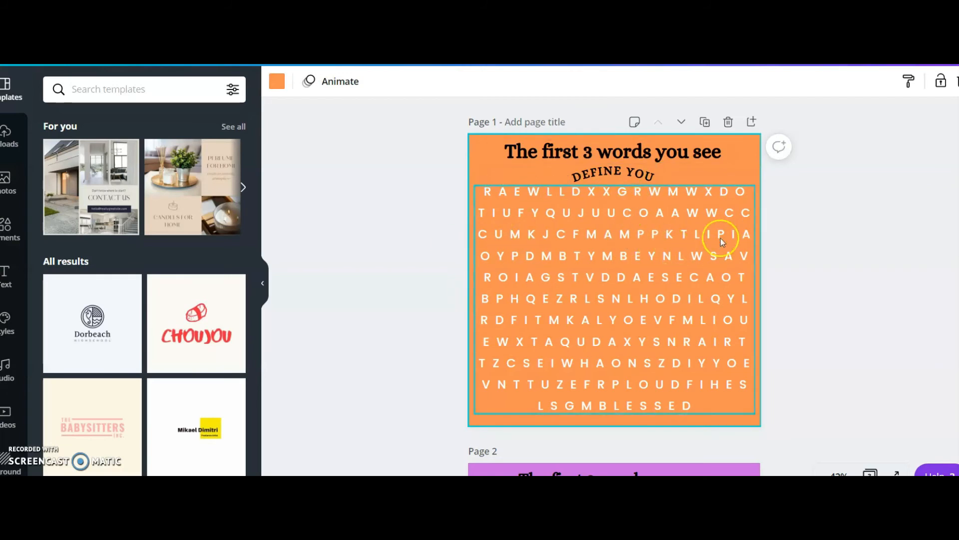
Create a Facebook Post–sized copy of the orange word search via Resize.
click(122, 89)
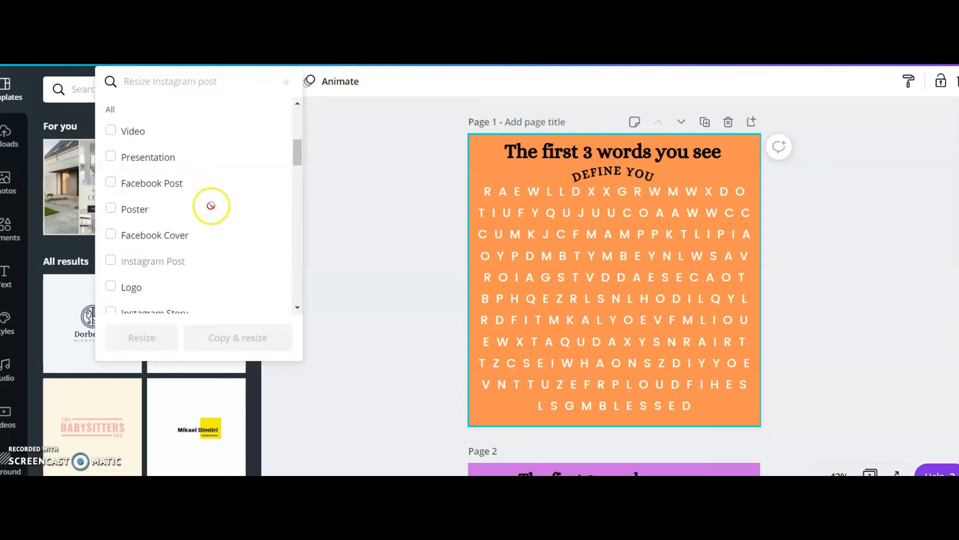
click(110, 183)
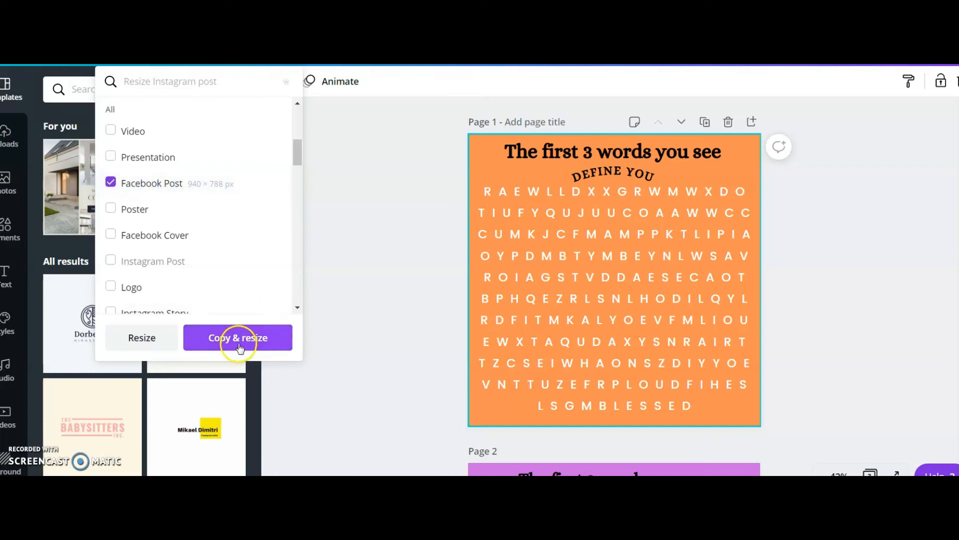
click(237, 336)
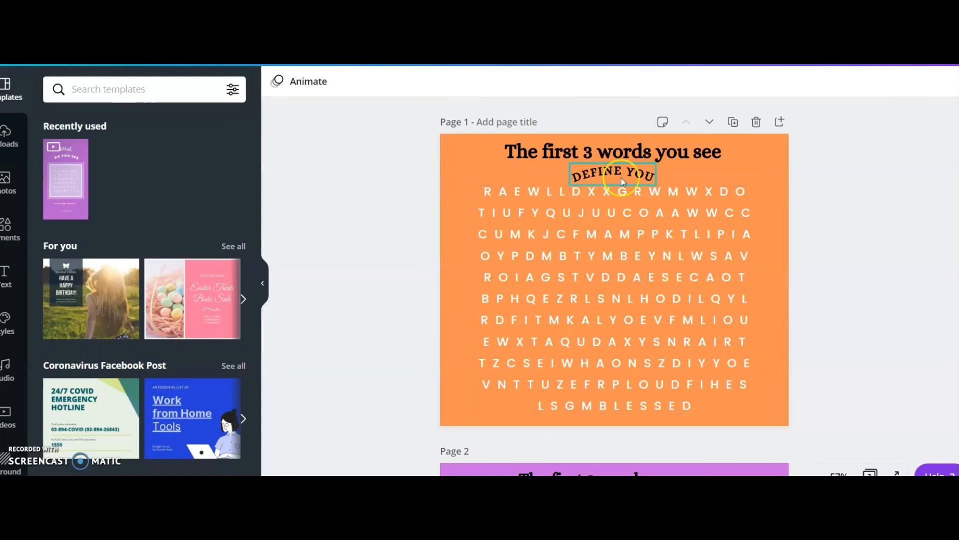
Select the block of puzzle letters in the Facebook Post copy.
click(645, 251)
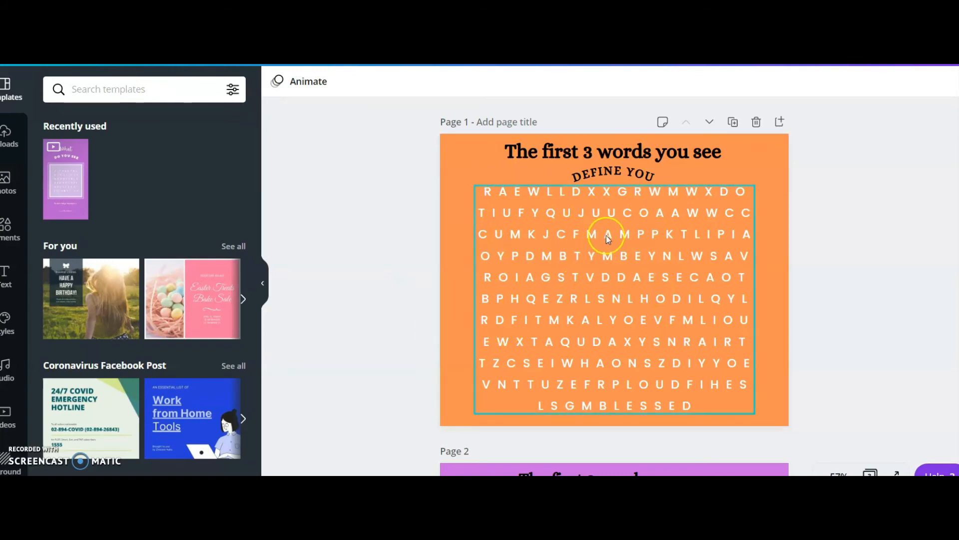
mouse_move(644, 307)
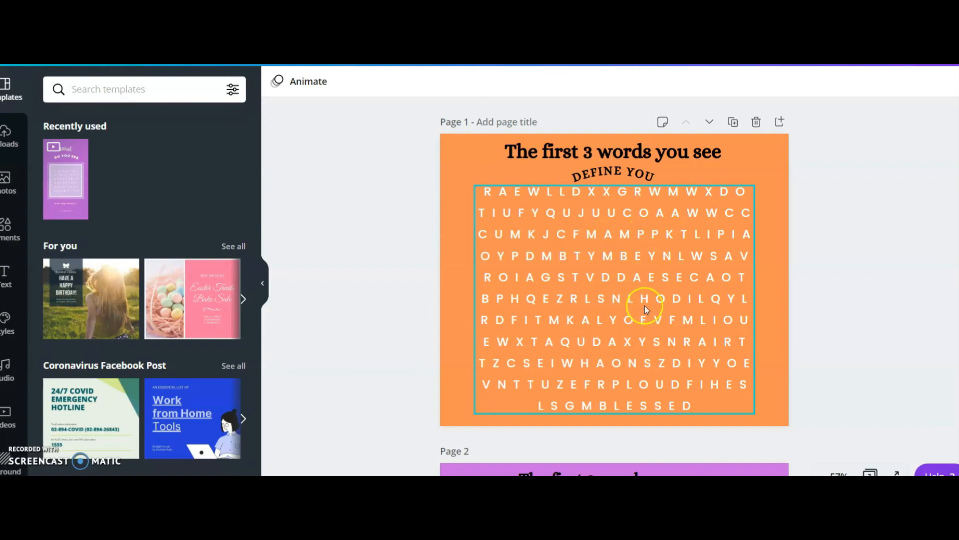
click(645, 306)
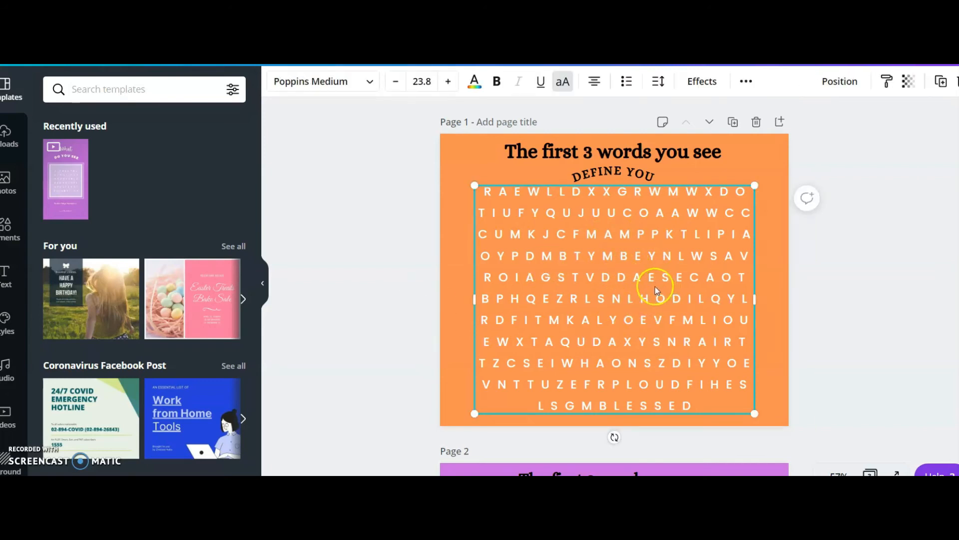
mouse_move(677, 263)
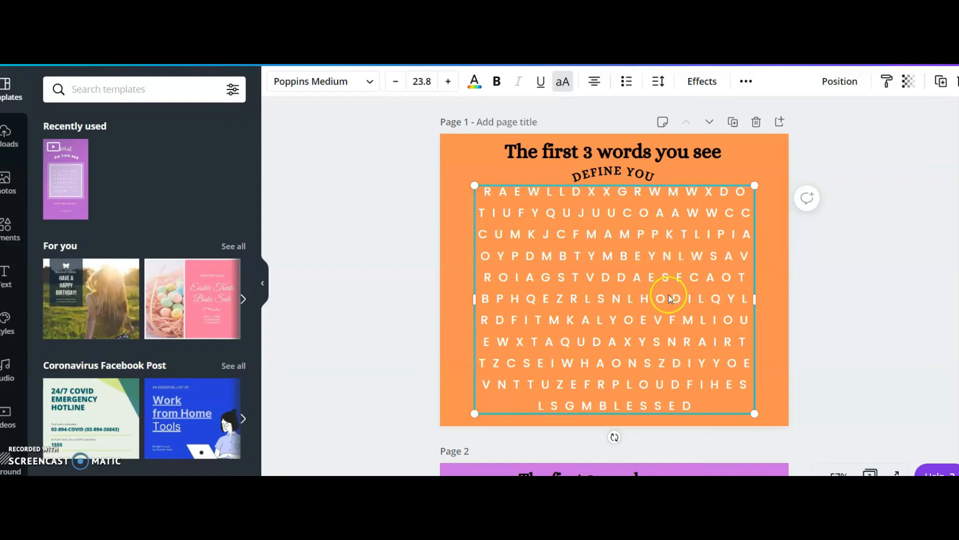
mouse_move(463, 245)
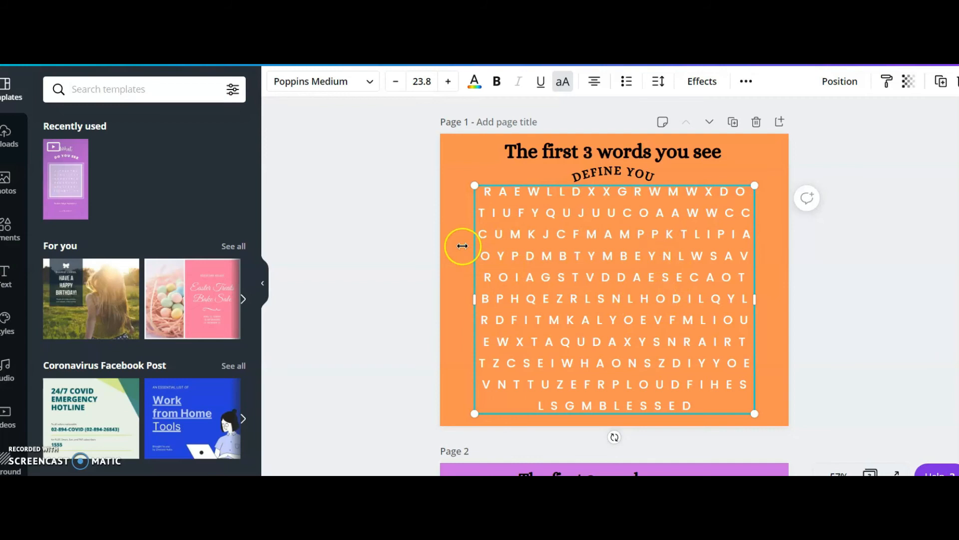
mouse_move(651, 285)
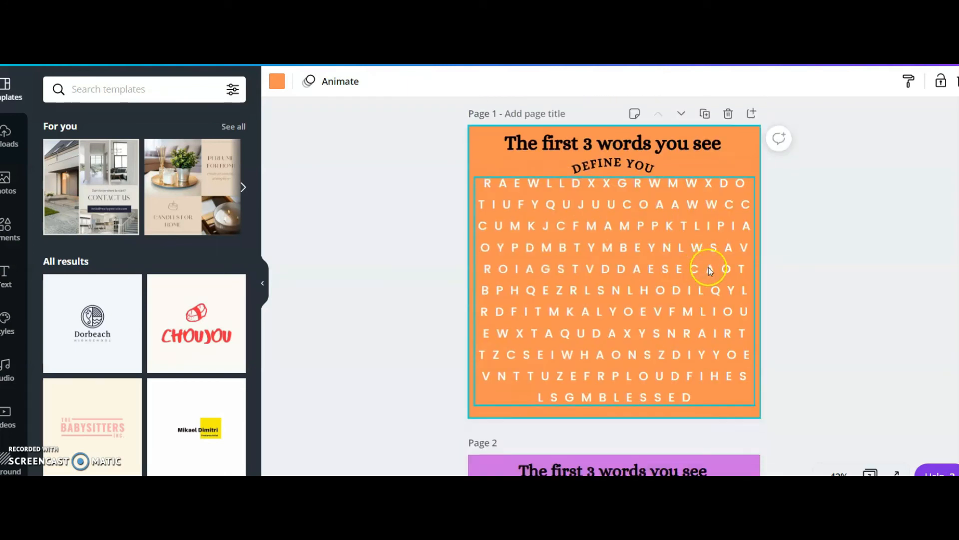
Scroll to view the blue word search design with the boxed letter grid.
scroll(down, 3)
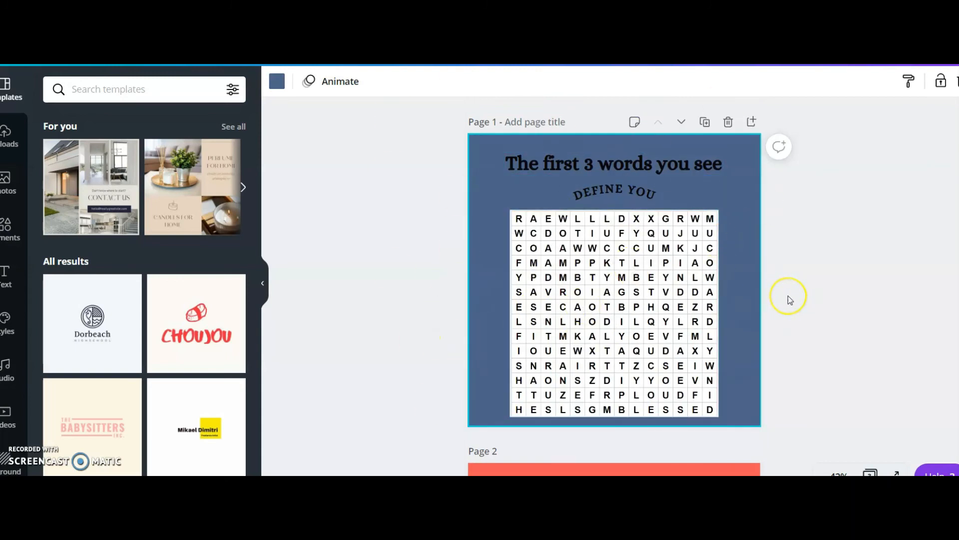
mouse_move(814, 294)
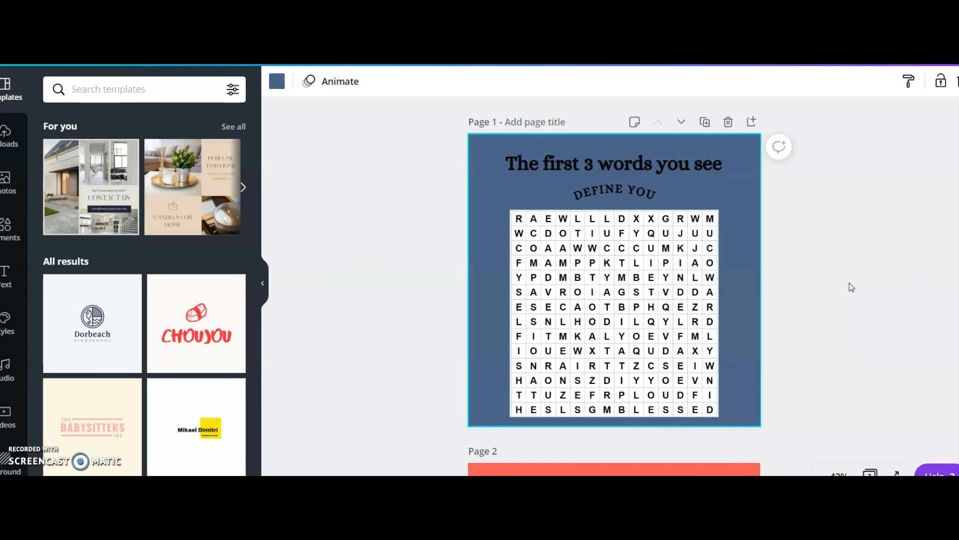
mouse_move(855, 265)
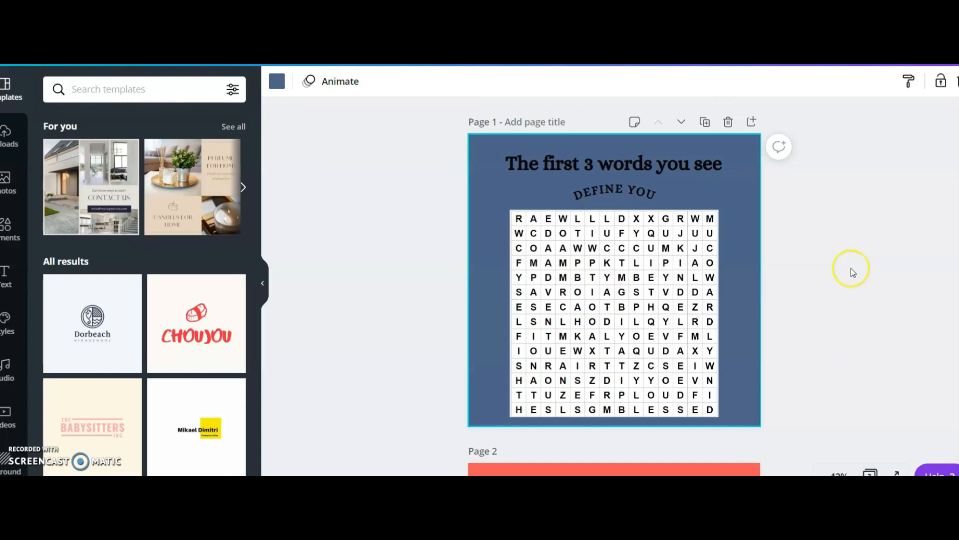
mouse_move(852, 272)
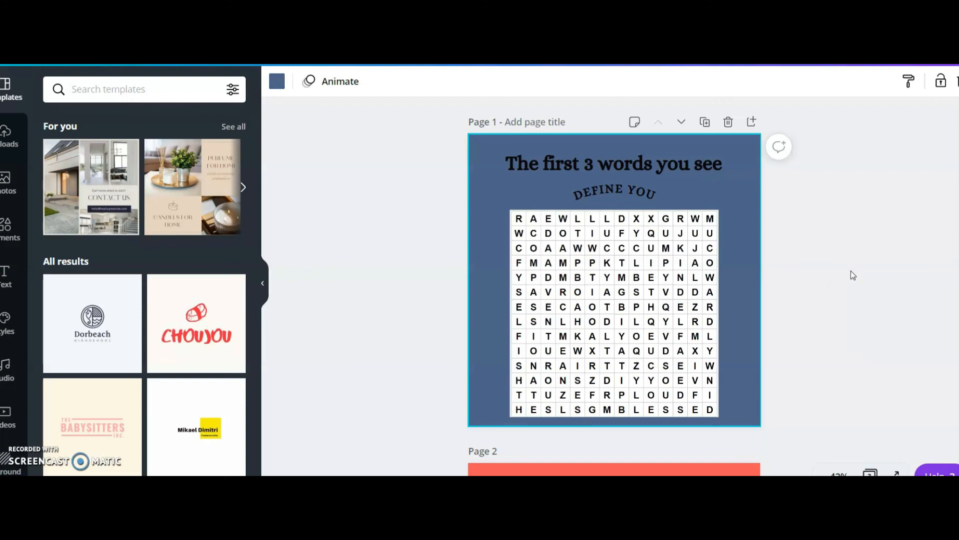
mouse_move(850, 277)
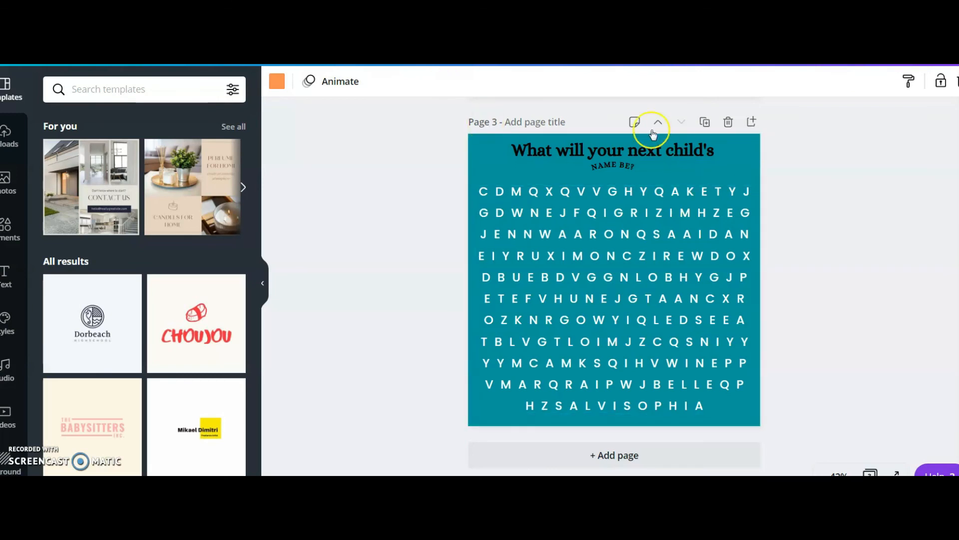
mouse_move(807, 230)
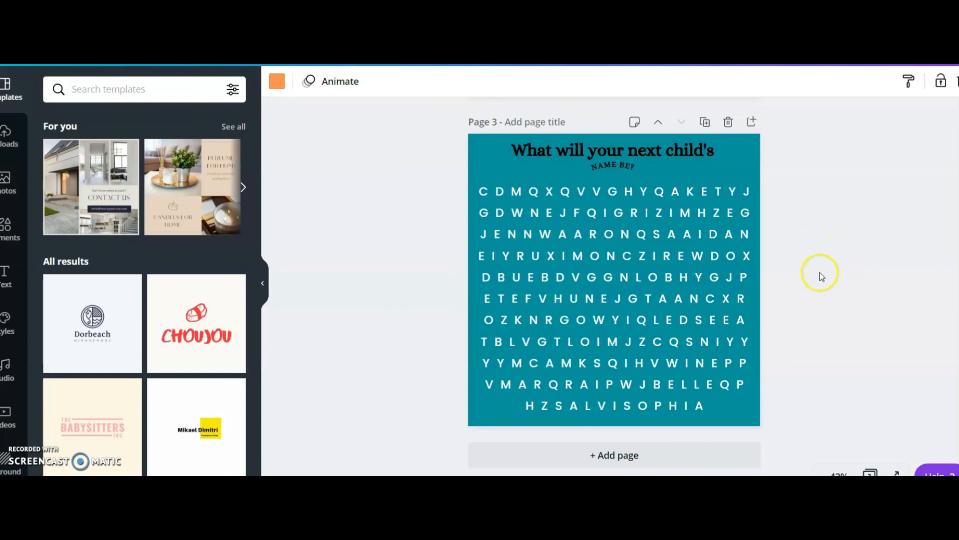
mouse_move(848, 328)
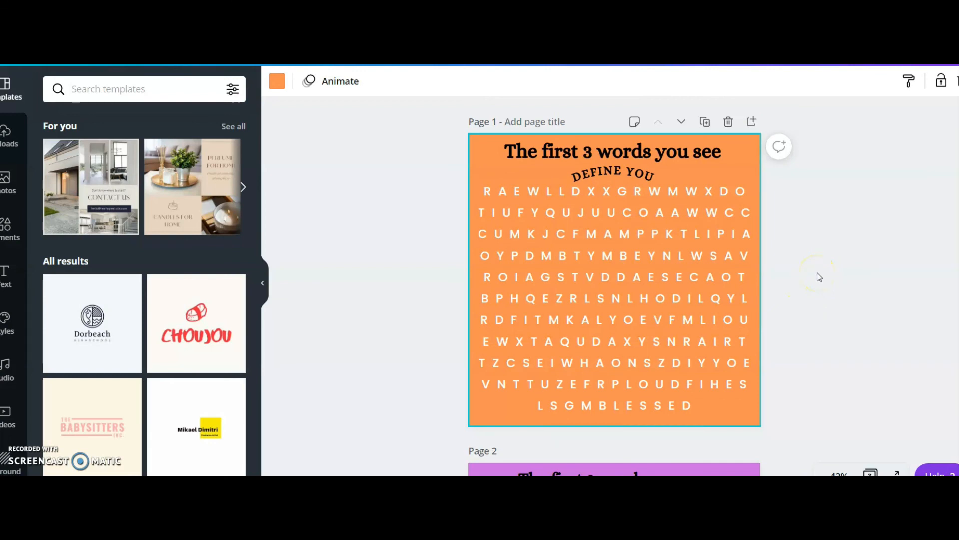
mouse_move(392, 311)
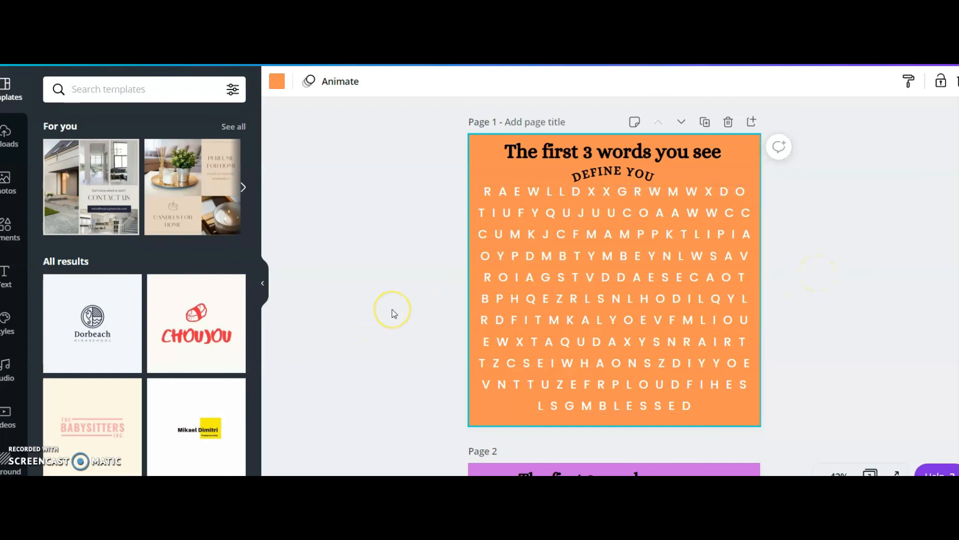